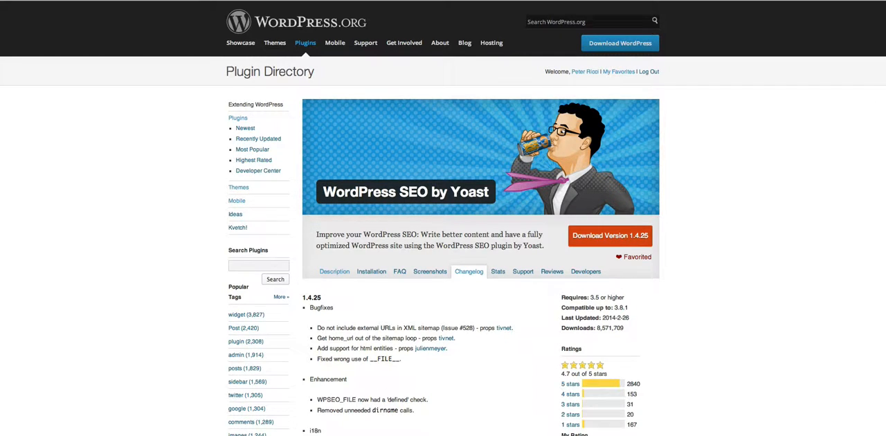
pyautogui.moveTo(741, 89)
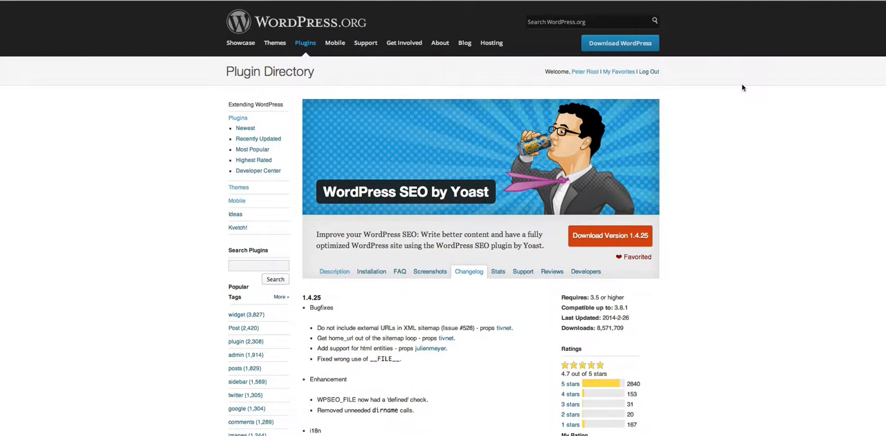
# Highlight a plugin's last-updated date, then go back to the Plugin Directory home page
pyautogui.scroll(-3)
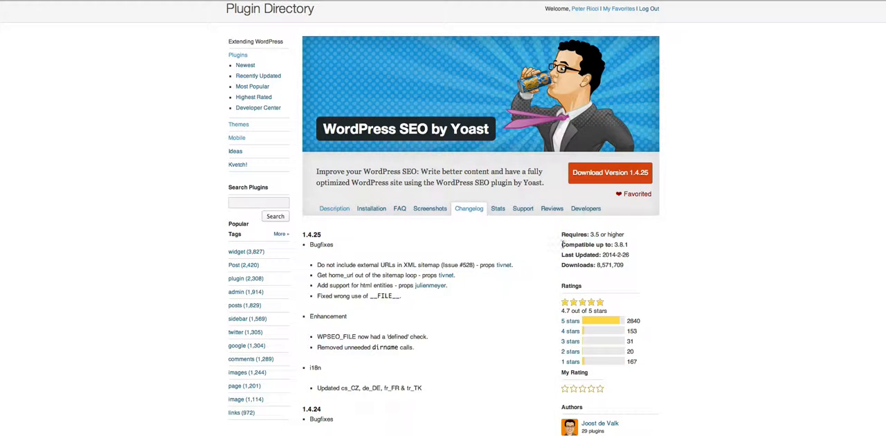
pyautogui.tripleClick(596, 244)
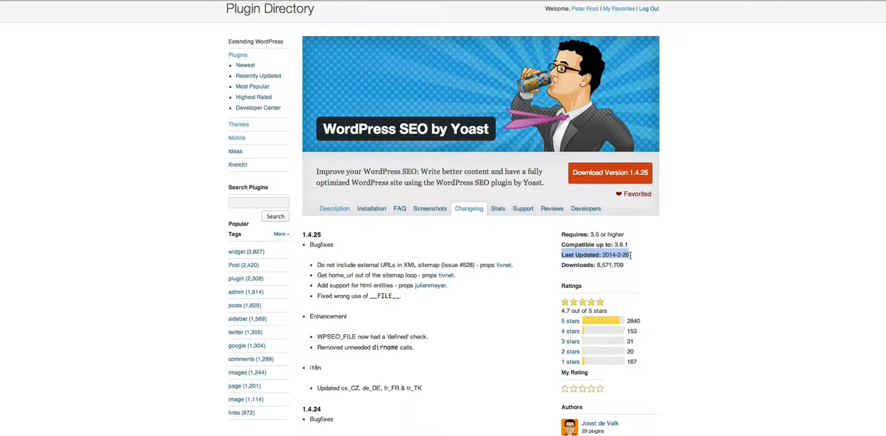
pyautogui.moveTo(464, 234)
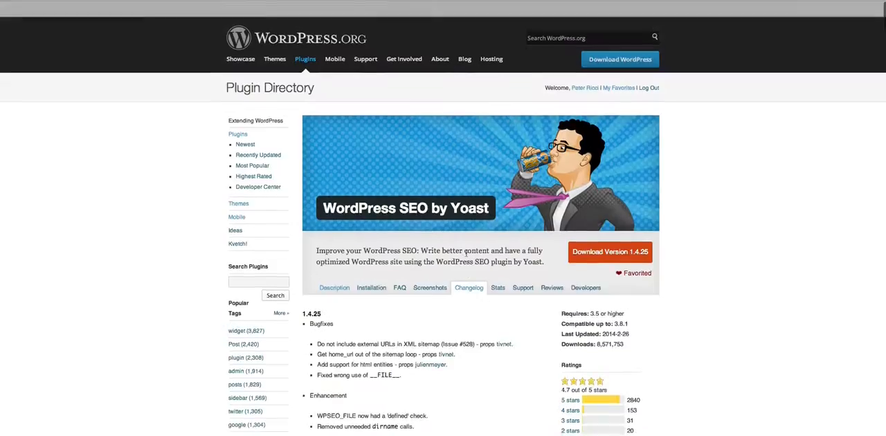
pyautogui.scroll(-3)
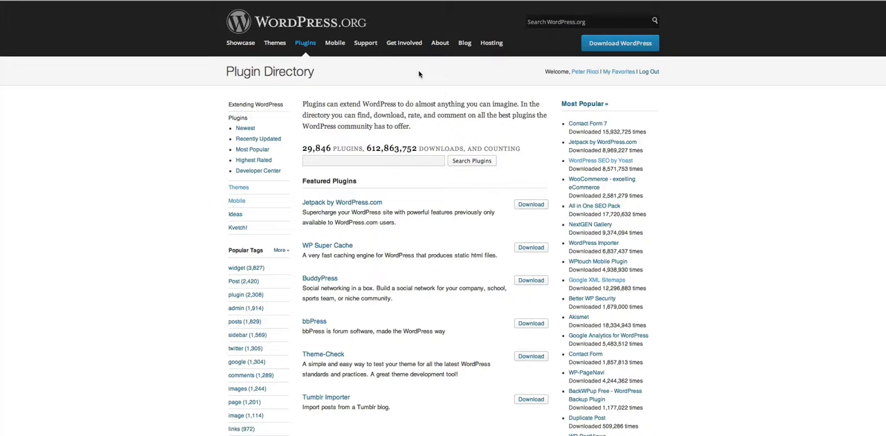
pyautogui.click(373, 161)
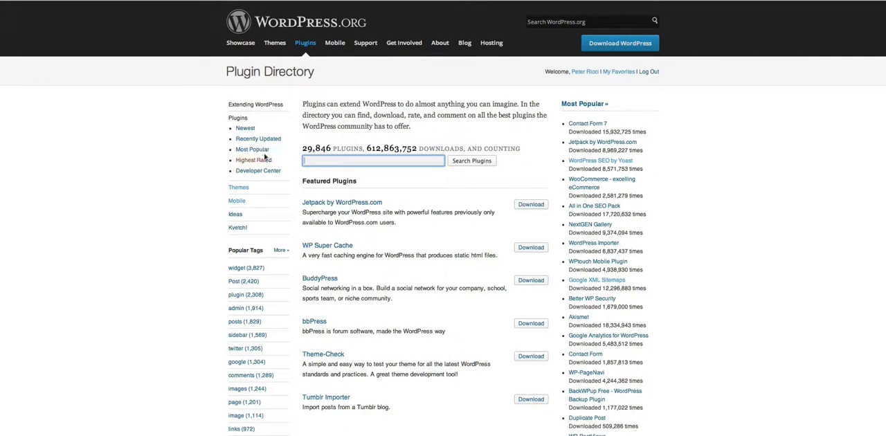
pyautogui.scroll(-3)
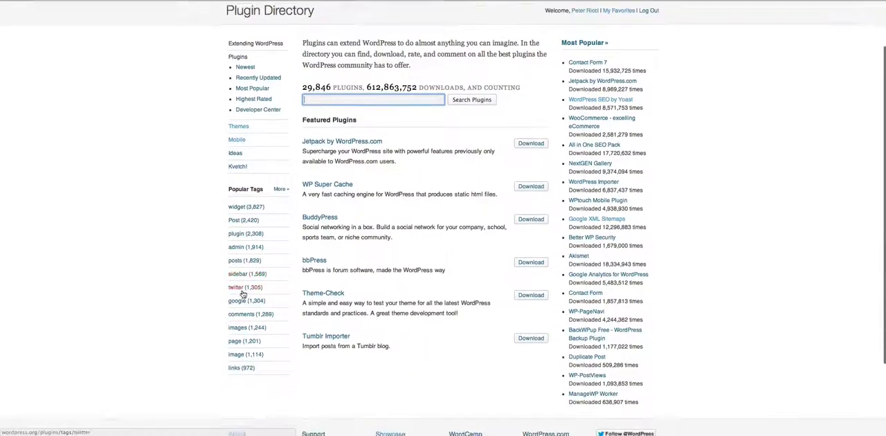
# Filter the directory to plugins tagged 'twitter' from the Popular Tags list
pyautogui.click(236, 288)
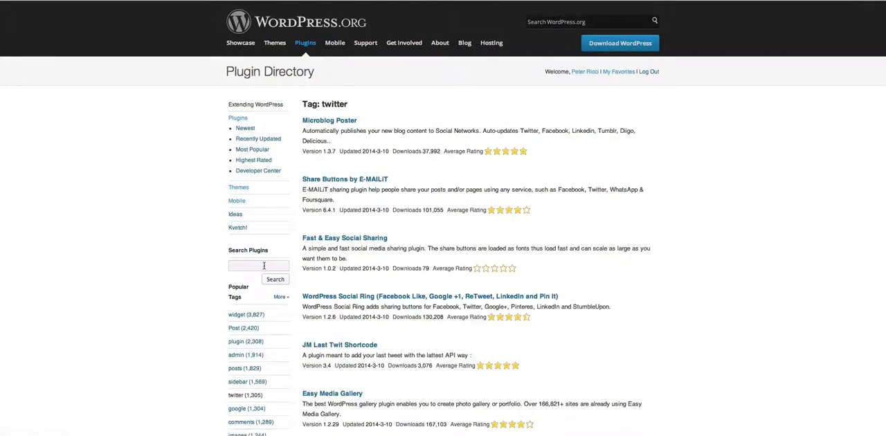
pyautogui.scroll(-3)
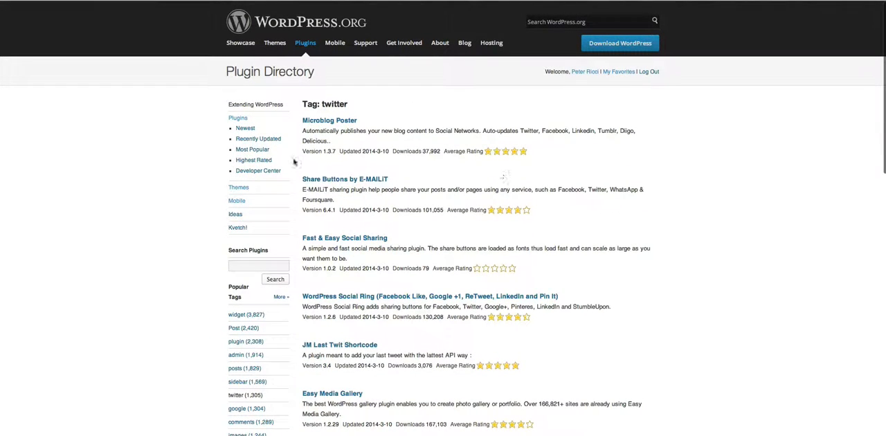
# Open the Most Popular plugins list and scroll through the rankings
pyautogui.click(251, 149)
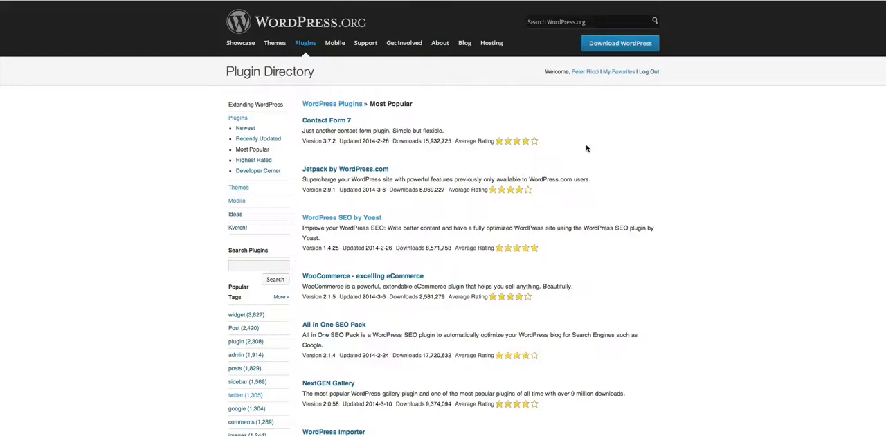
pyautogui.scroll(-3)
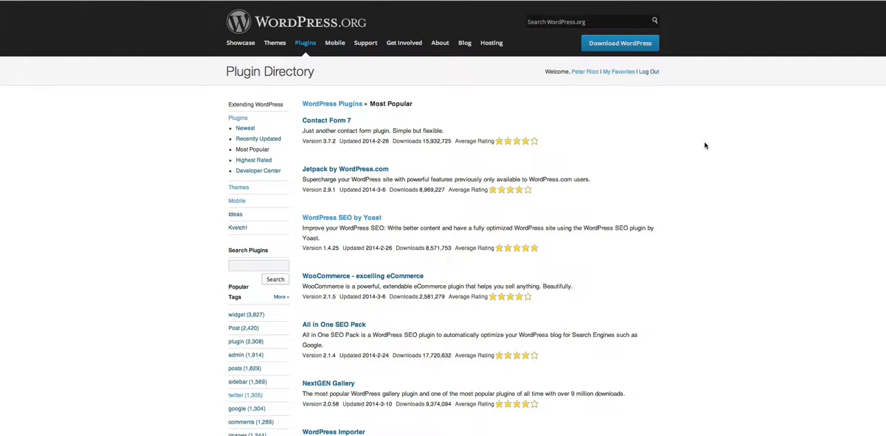
pyautogui.scroll(-3)
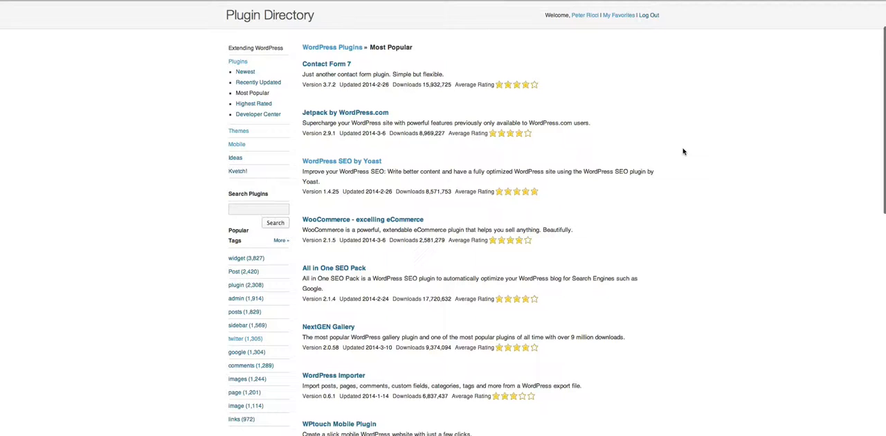
pyautogui.scroll(-3)
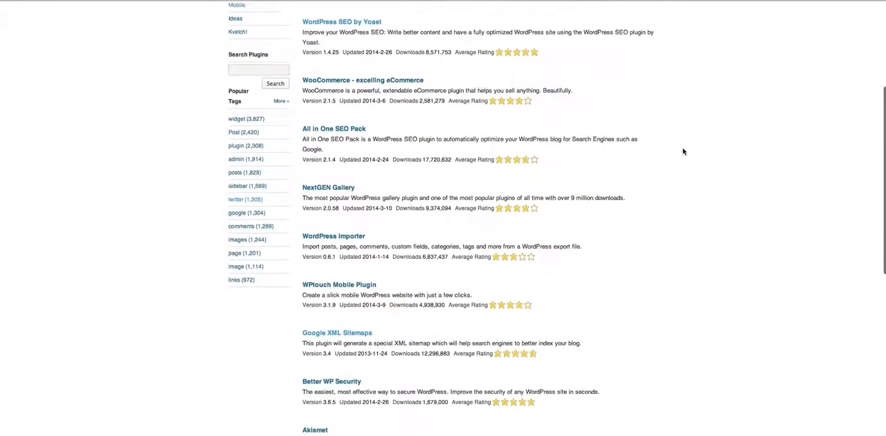
pyautogui.scroll(3)
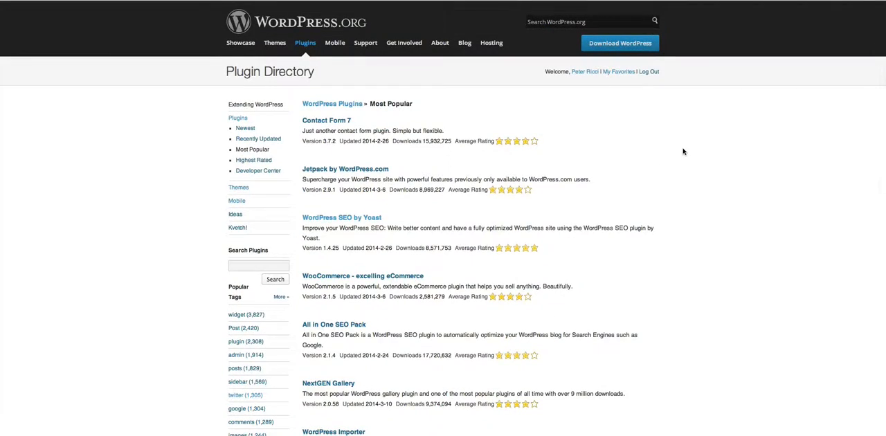
pyautogui.scroll(-3)
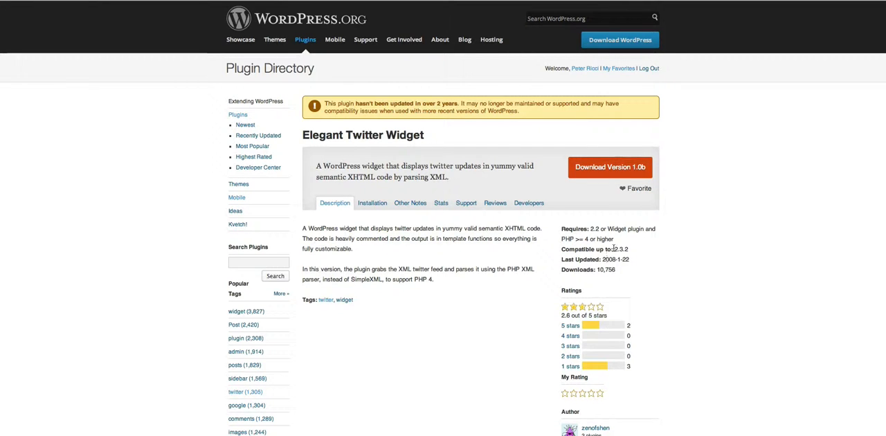
# Highlight Elegant Twitter Widget's compatible-up-to and last-updated details, then view its support threads
pyautogui.doubleClick(620, 249)
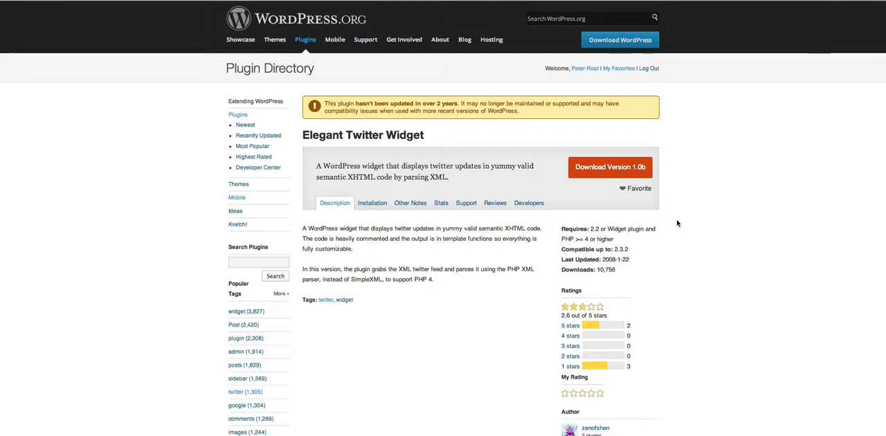
pyautogui.moveTo(561, 229); pyautogui.dragTo(630, 262)
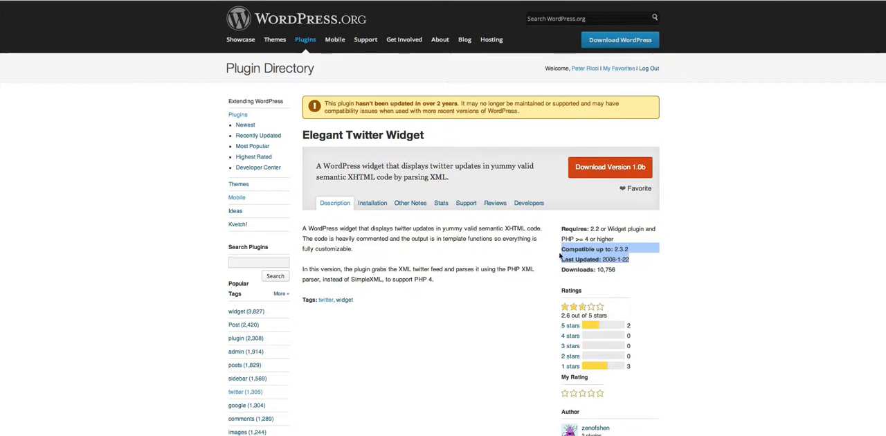
pyautogui.click(466, 203)
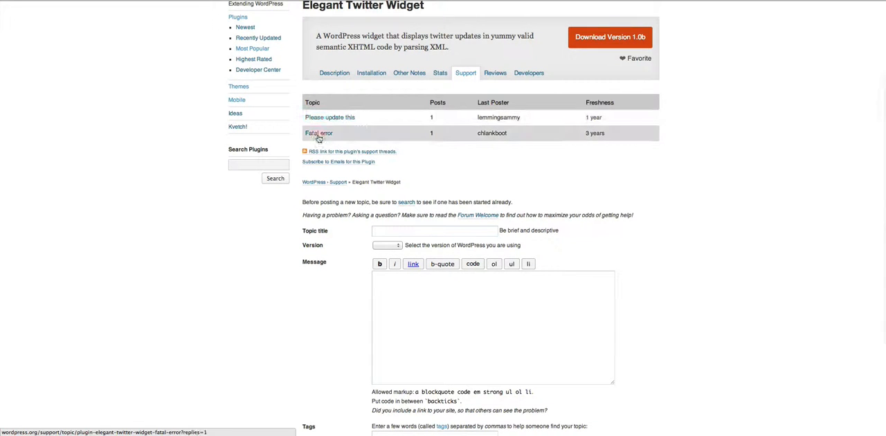
pyautogui.moveTo(524, 161)
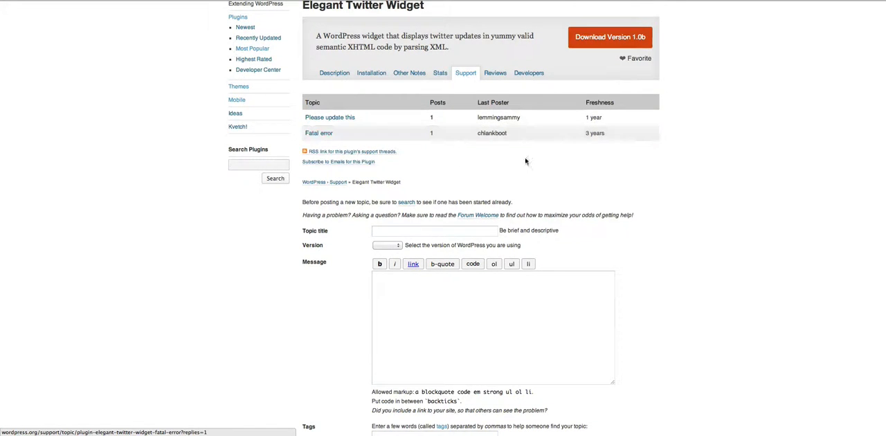